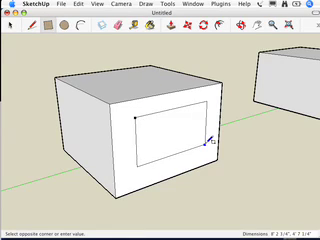
# - Place the first corner of an inset rectangle on the box's front face
pyautogui.click(197, 148)
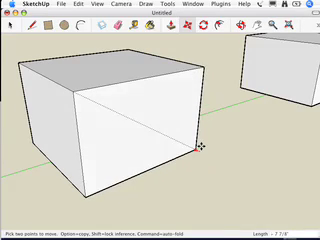
pyautogui.moveTo(210, 158)
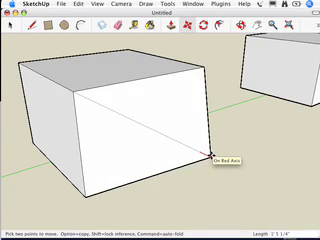